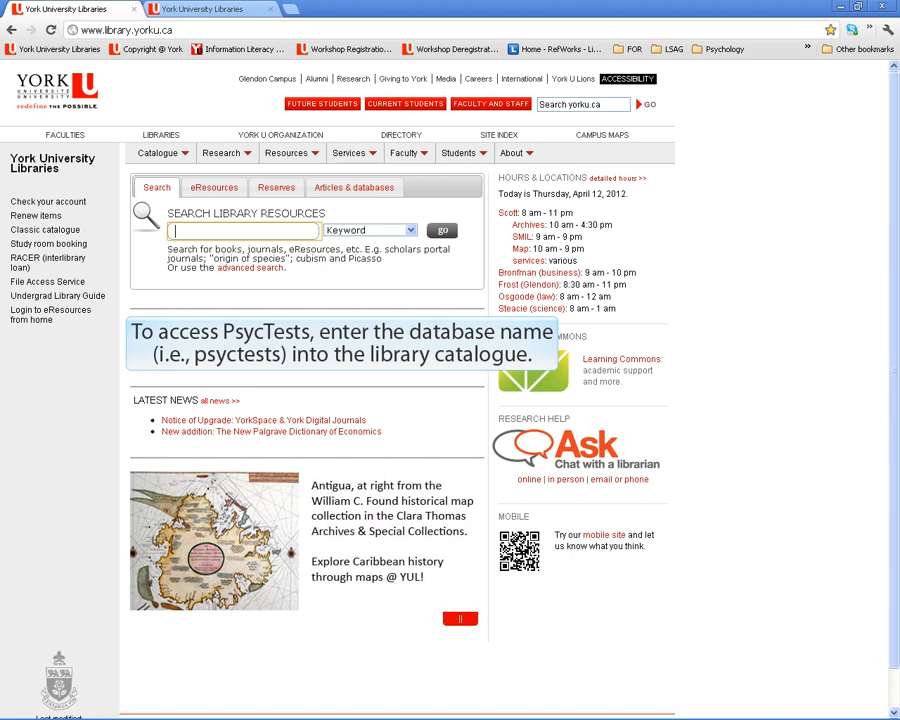
Search the York University Libraries catalogue for 'psyctests'.
type("psyctests")
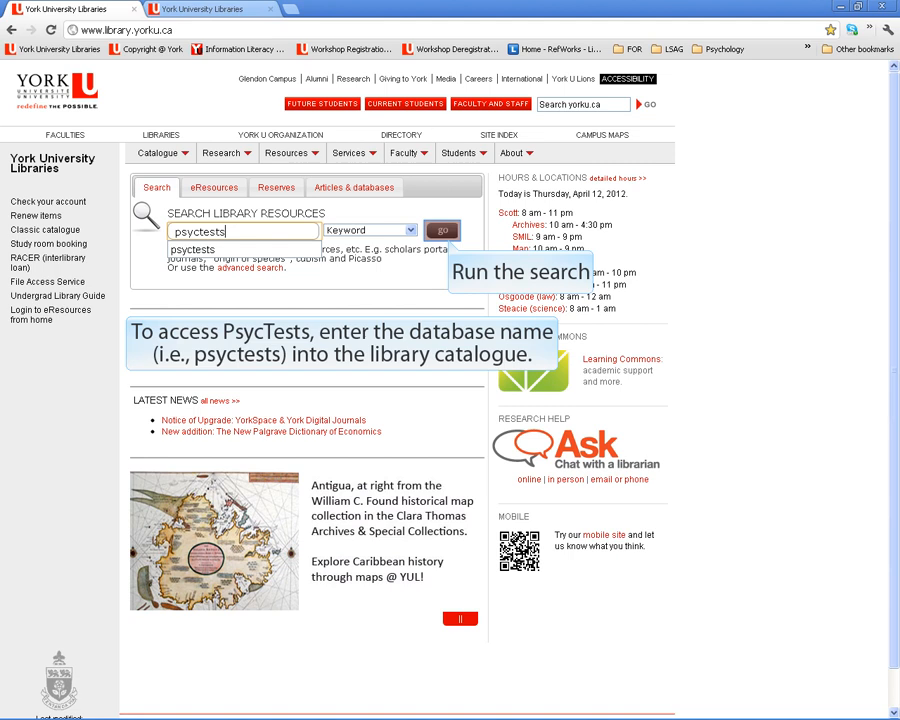
left_click(442, 228)
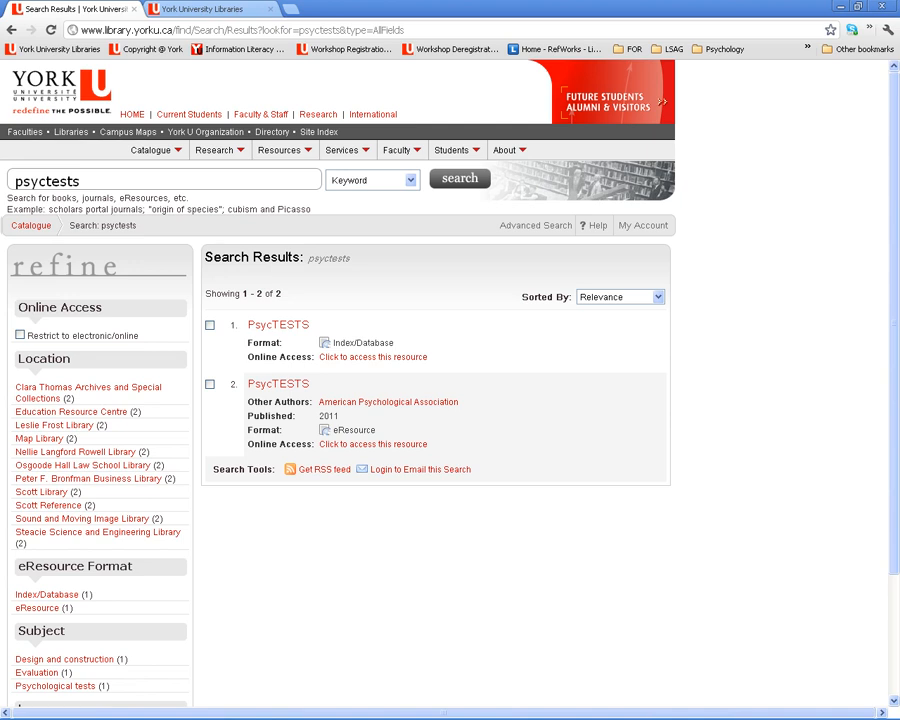
mouse_move(370, 356)
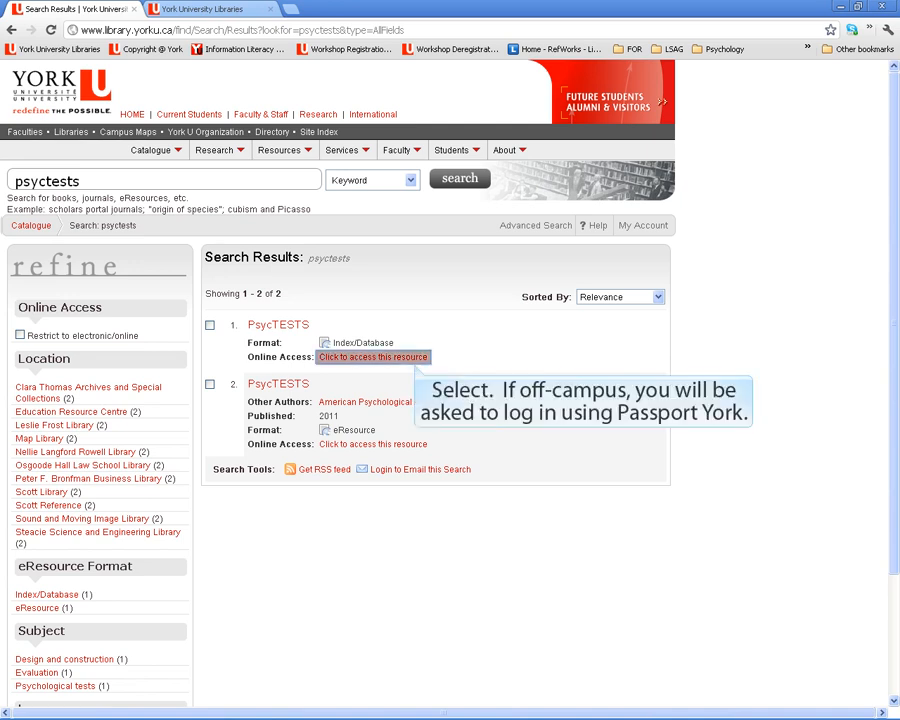
Access the PsycTESTS database, landing on APA PsycNET's advanced search page.
left_click(372, 356)
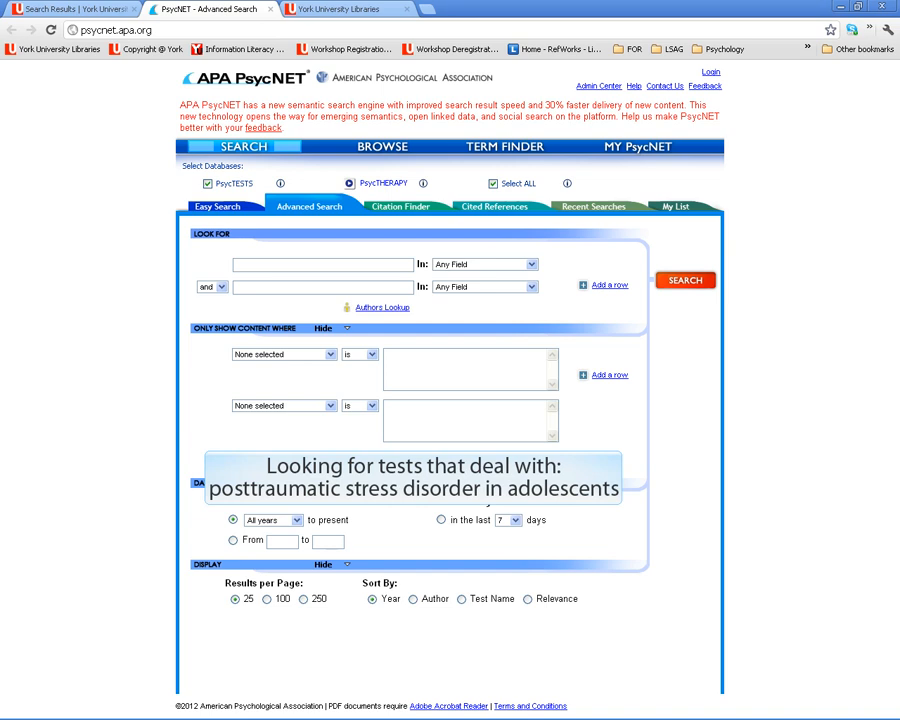
Search PsycTESTS for 'posttraumatic stress disorder' limited by Age Group to Adolescence.
left_click(322, 264)
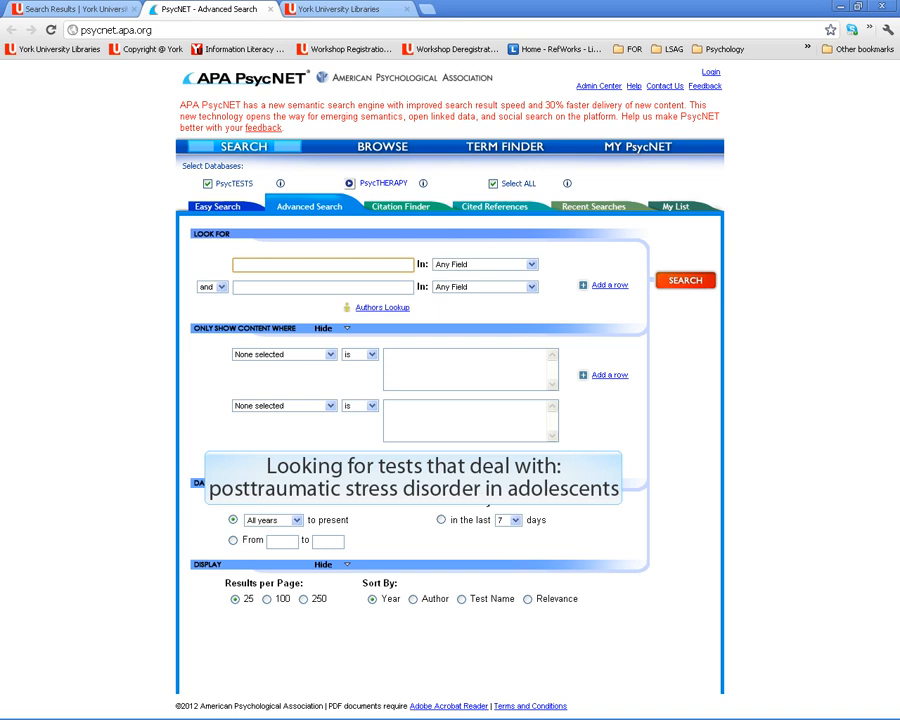
type("posttraumatic stress")
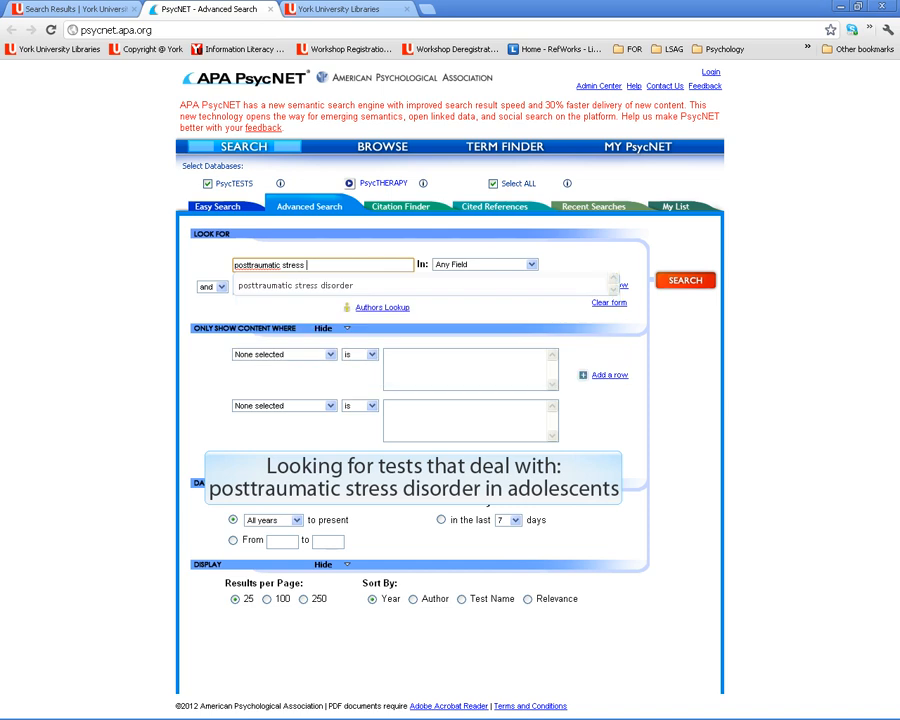
type("disorder")
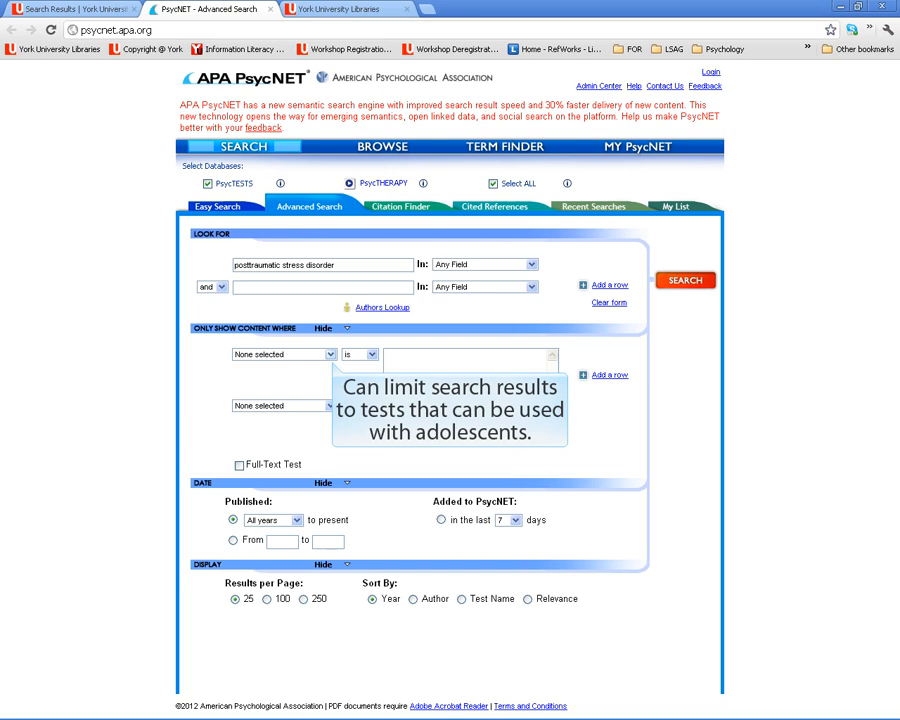
left_click(284, 354)
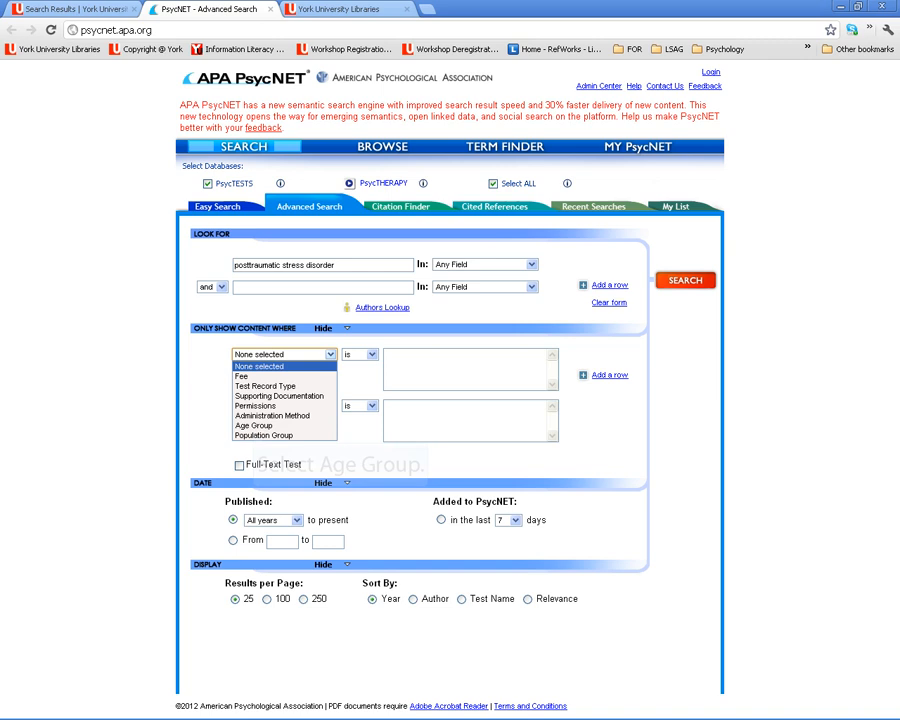
left_click(280, 424)
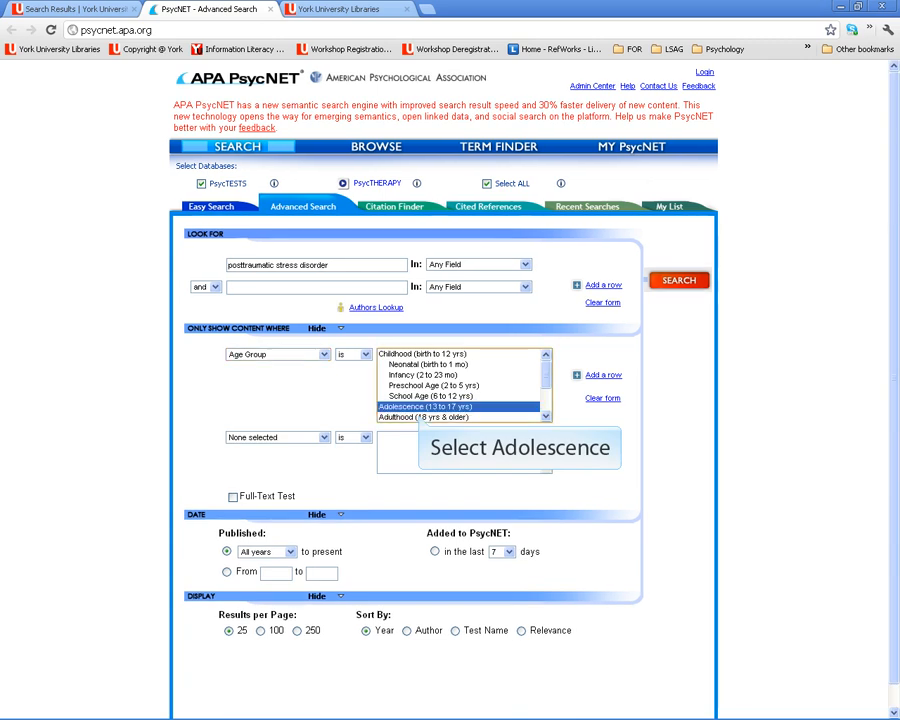
mouse_move(680, 280)
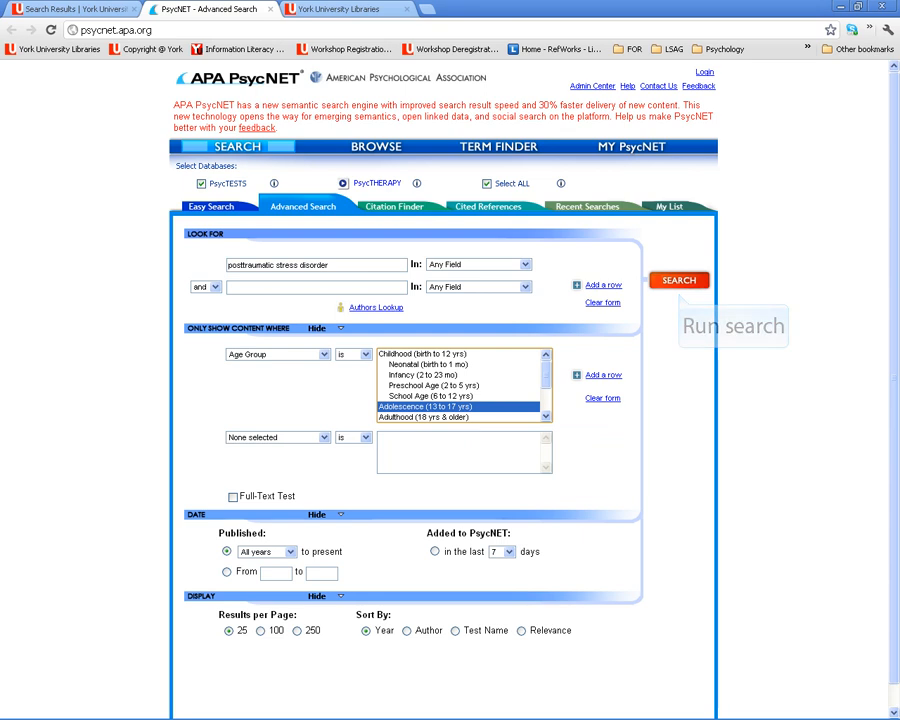
left_click(678, 280)
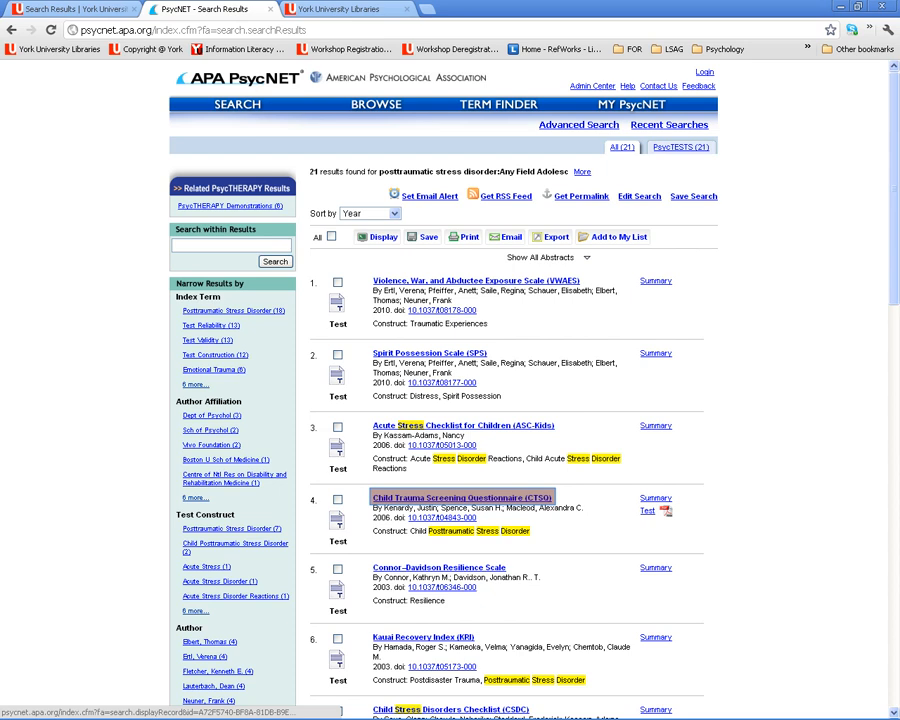
mouse_move(644, 512)
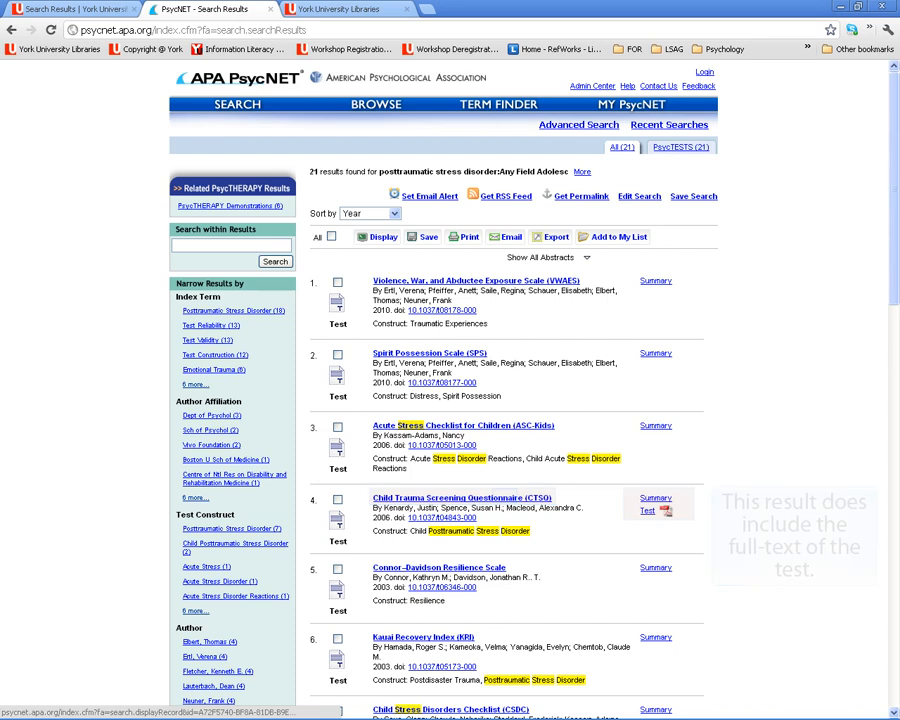
Review the Child Trauma Screening Questionnaire record and its Test Development Record details.
left_click(460, 496)
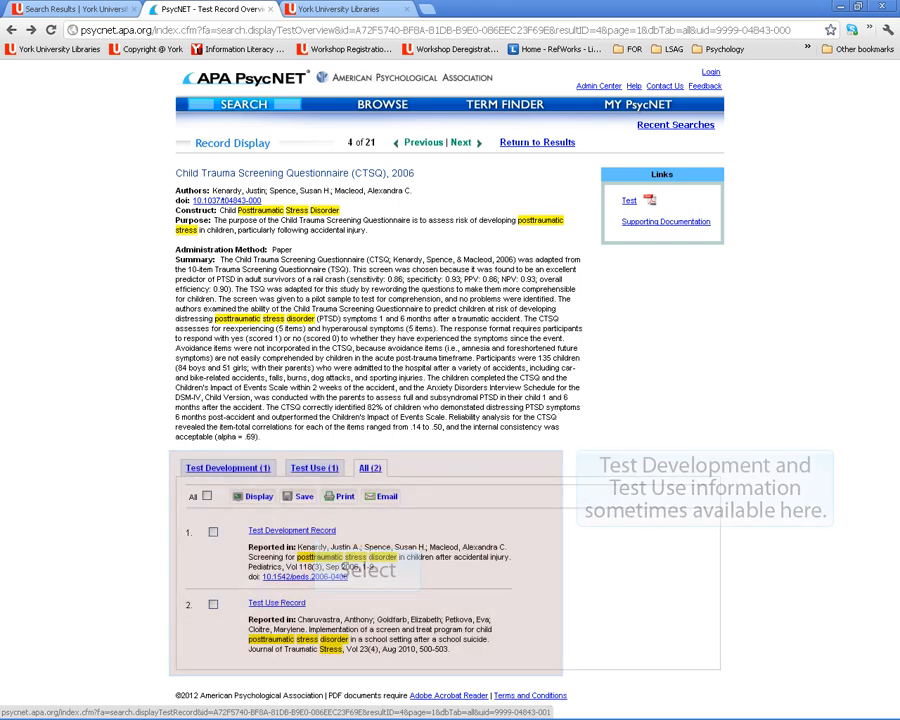
left_click(290, 530)
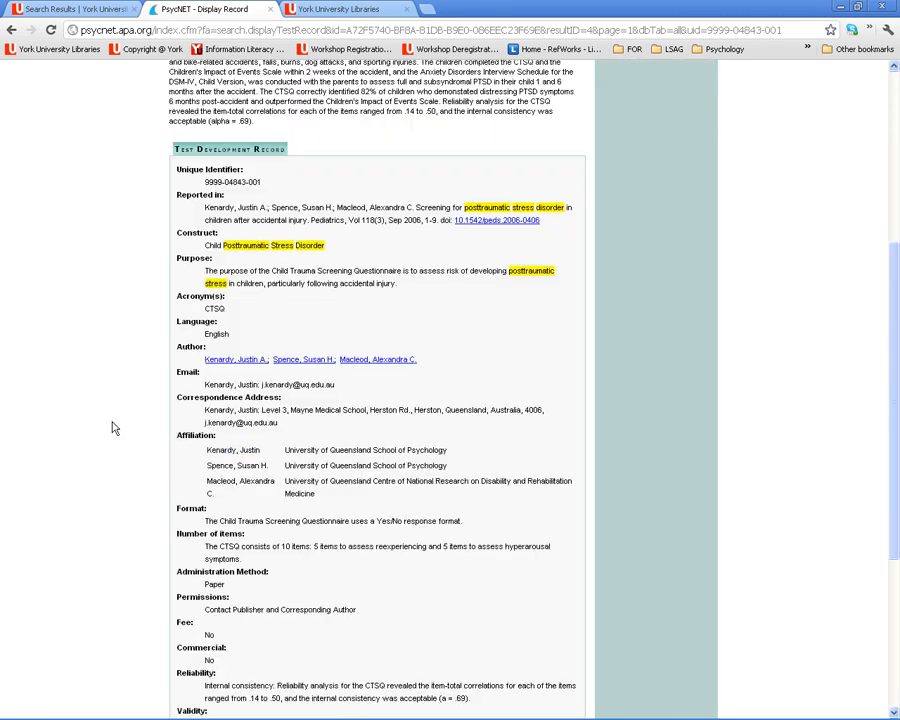
scroll("down", 3)
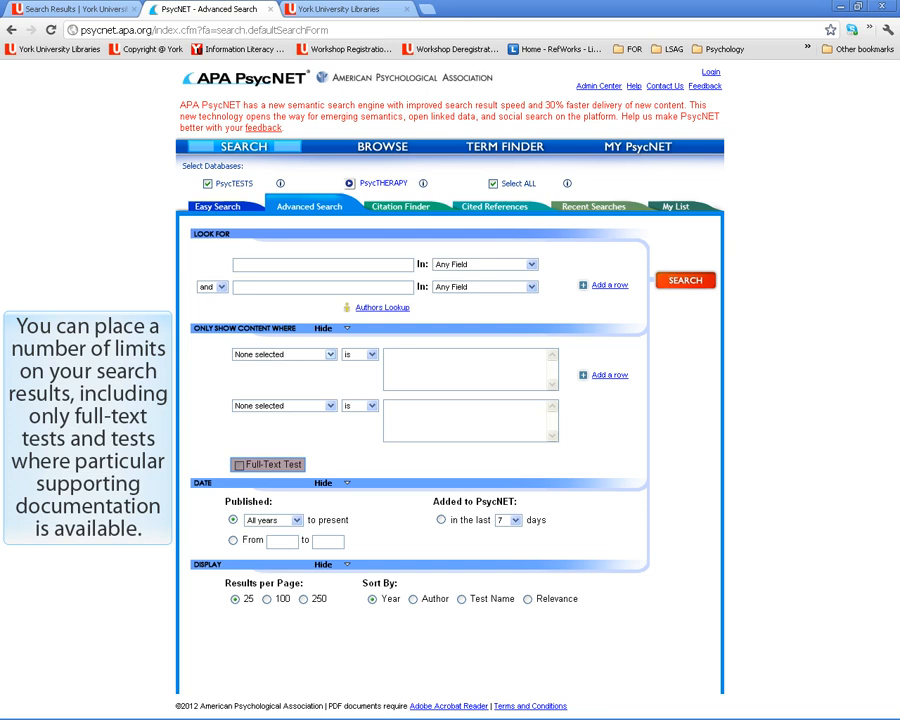
Limit the blank advanced search to full-text tests only.
left_click(284, 354)
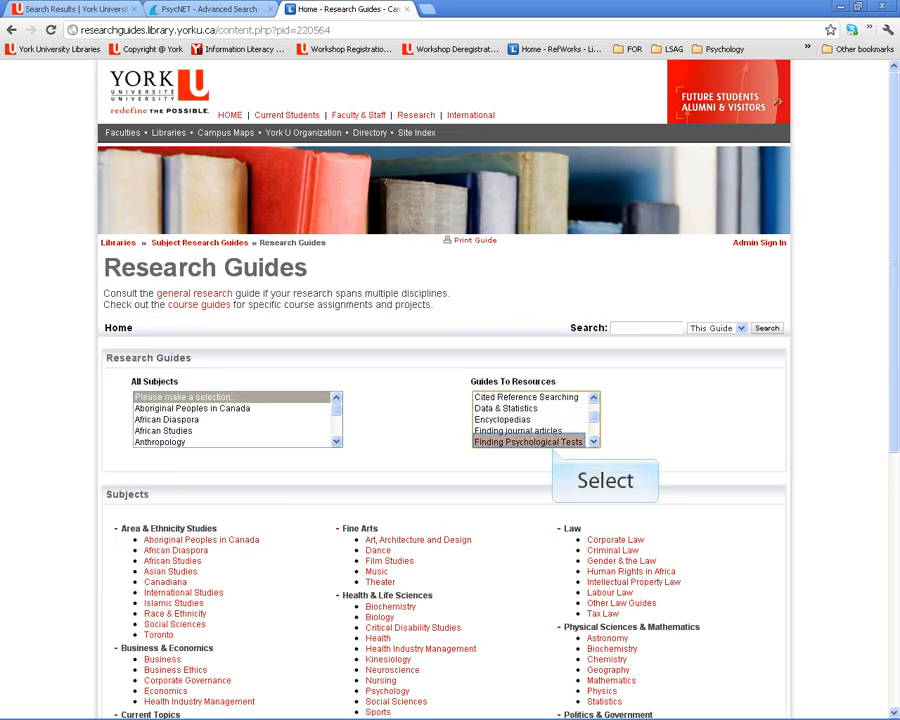
Select the Finding Psychological Tests guide from Guides To Resources.
left_click(604, 480)
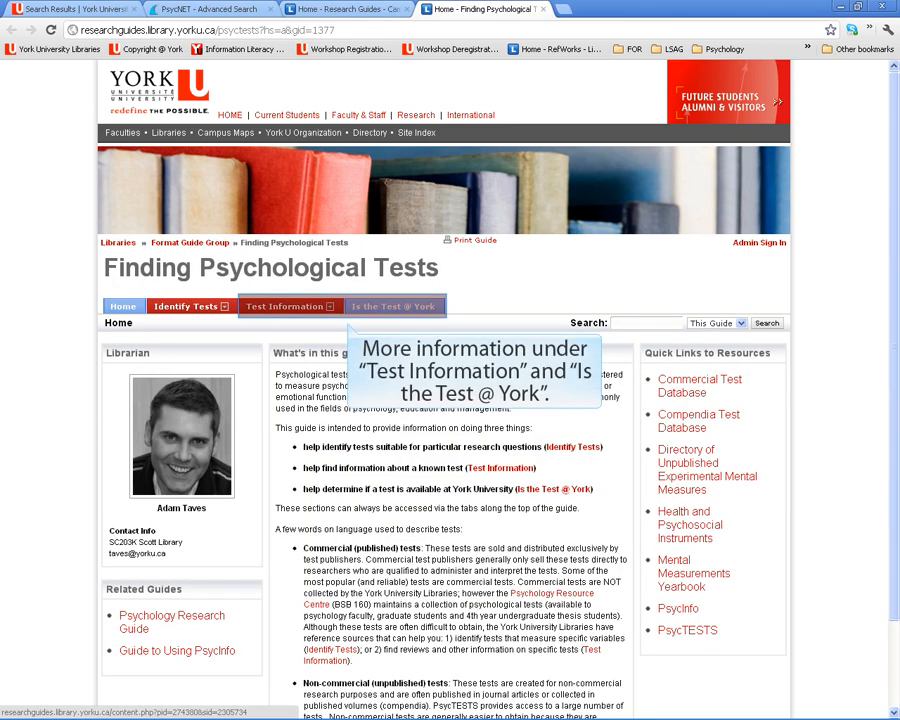